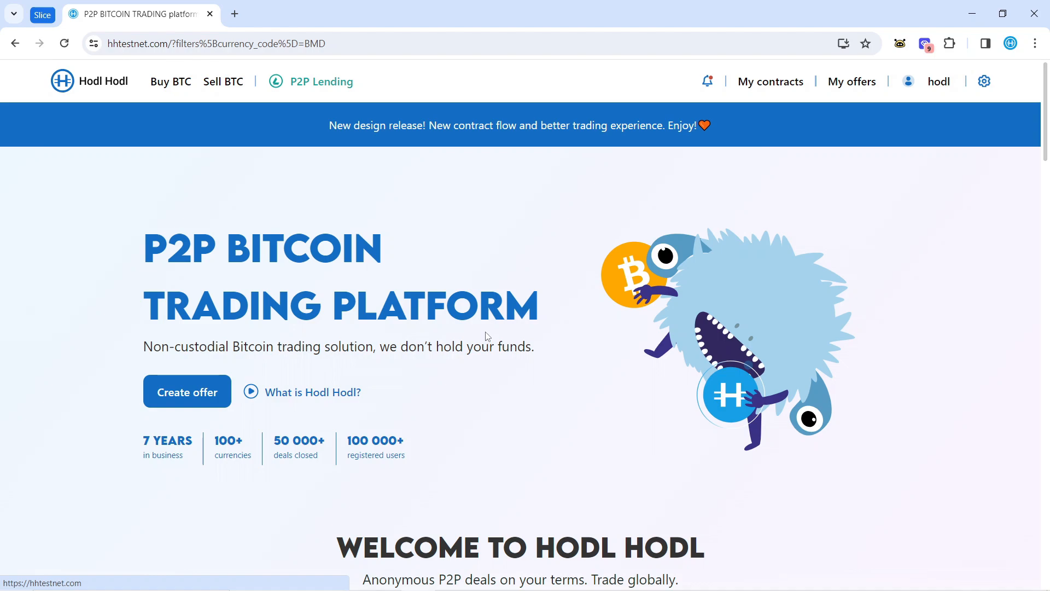
Step: From the Buy BTC offers list, open knv's EUR offer at 34,214.63 EUR with 100–500 EUR limits
click(171, 81)
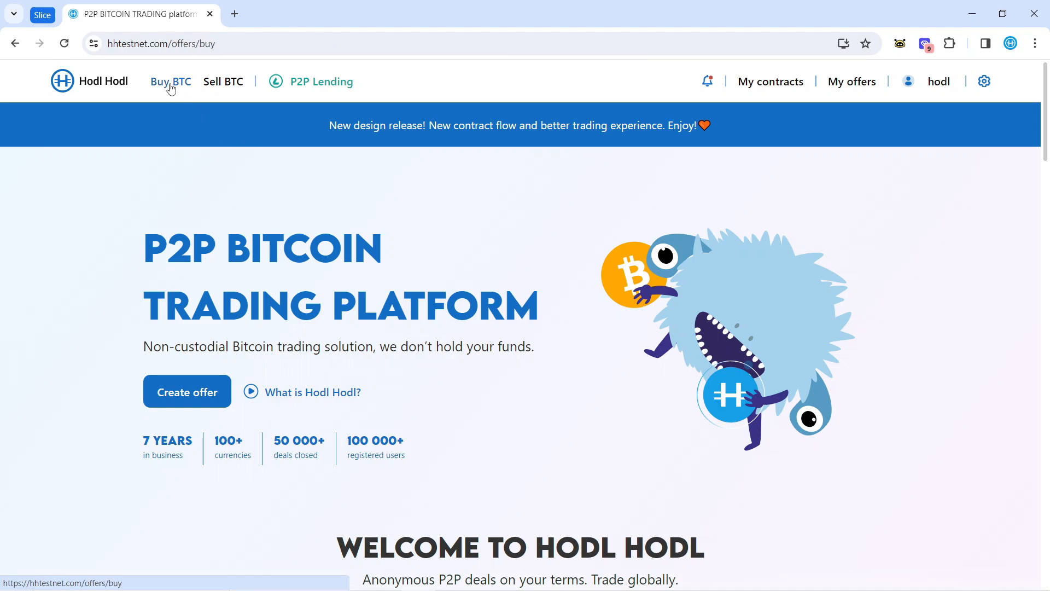
click(170, 81)
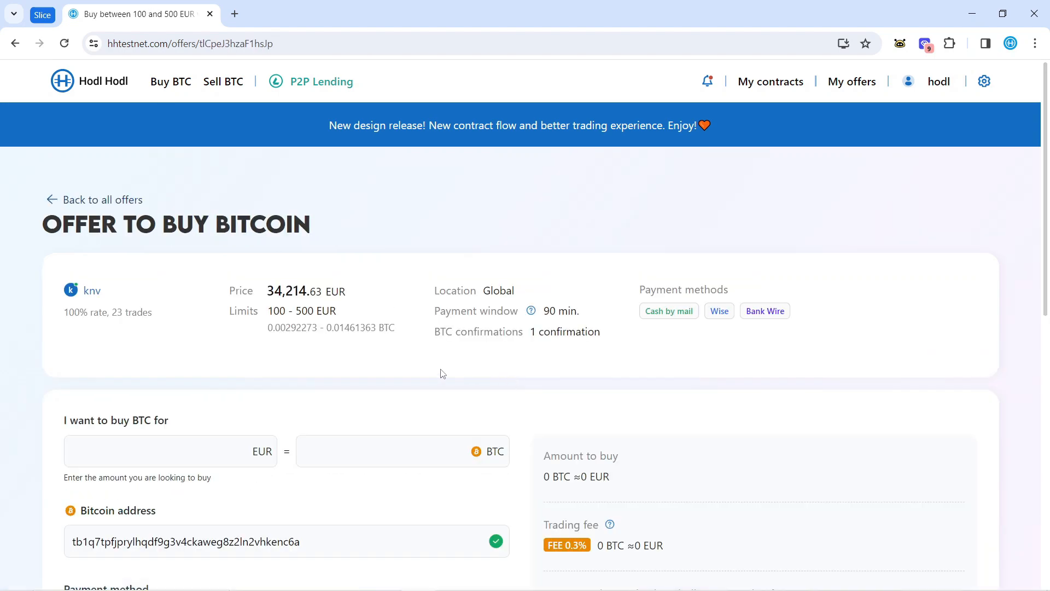
mouse_move(427, 359)
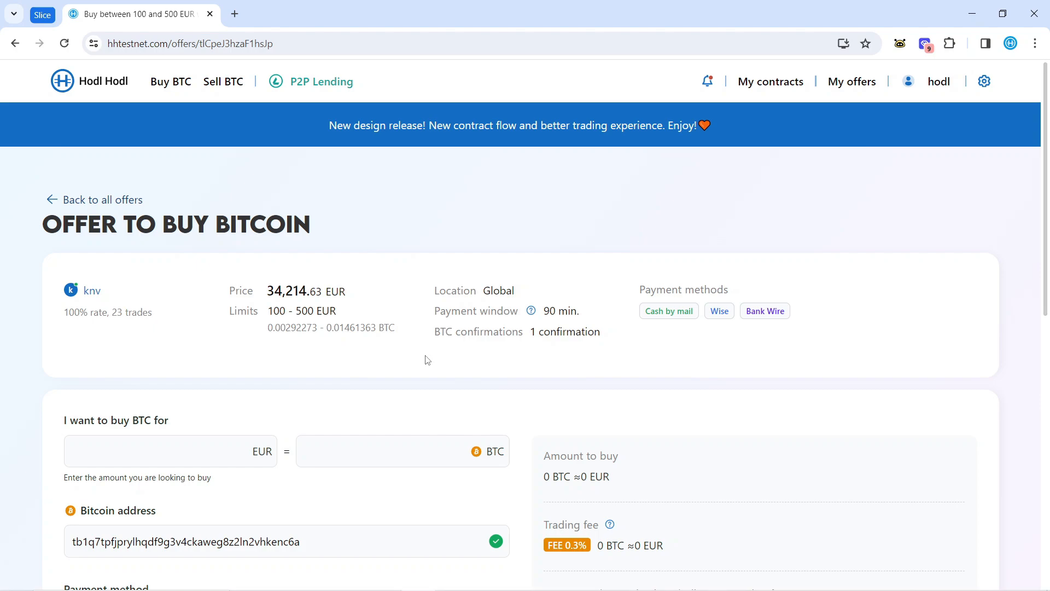
scroll(down, 3)
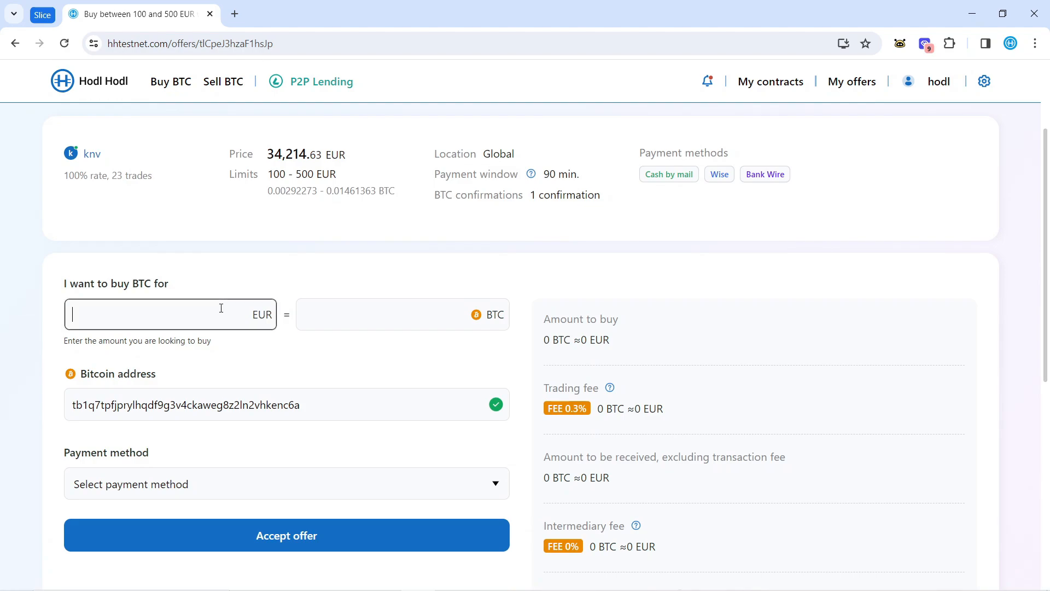
text(210)
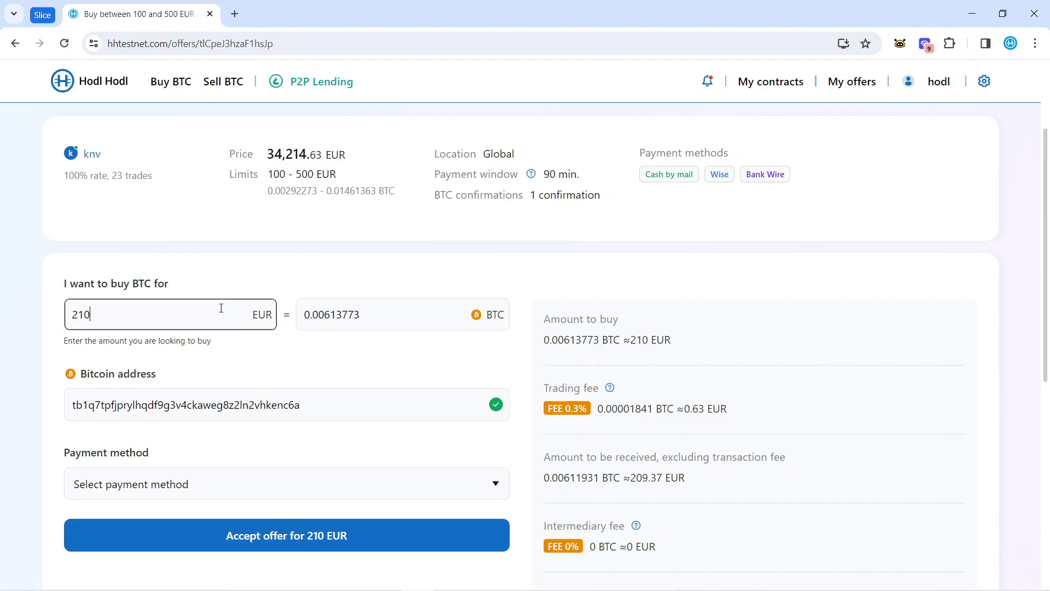
mouse_move(236, 405)
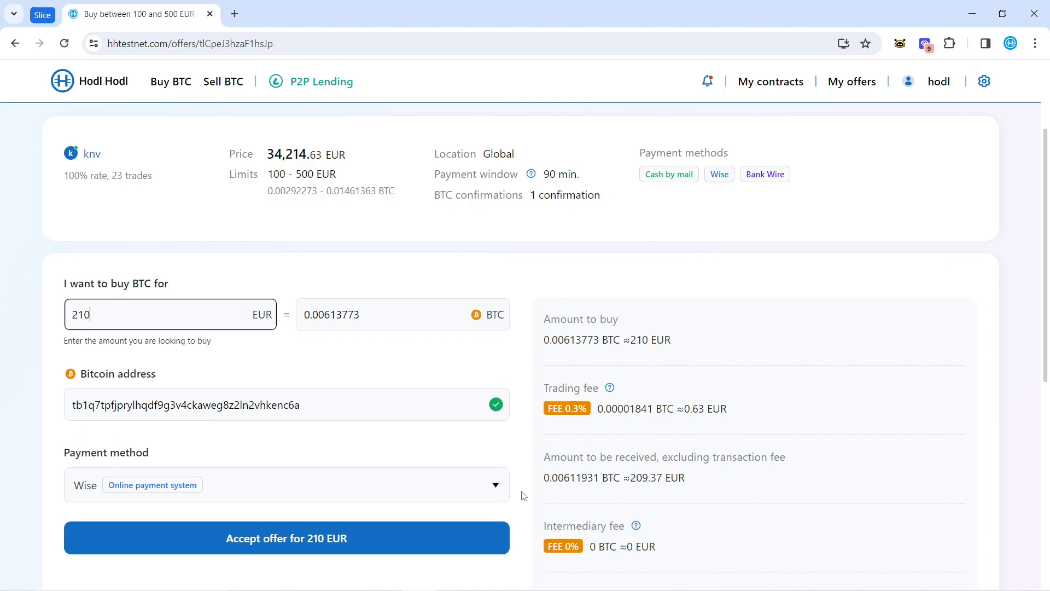
mouse_move(512, 509)
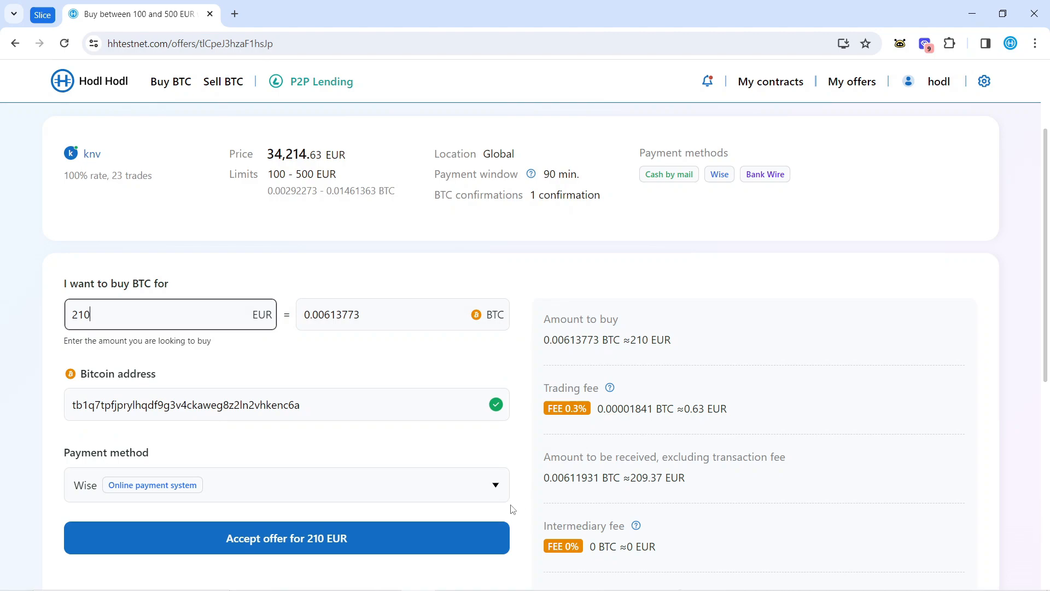
click(286, 538)
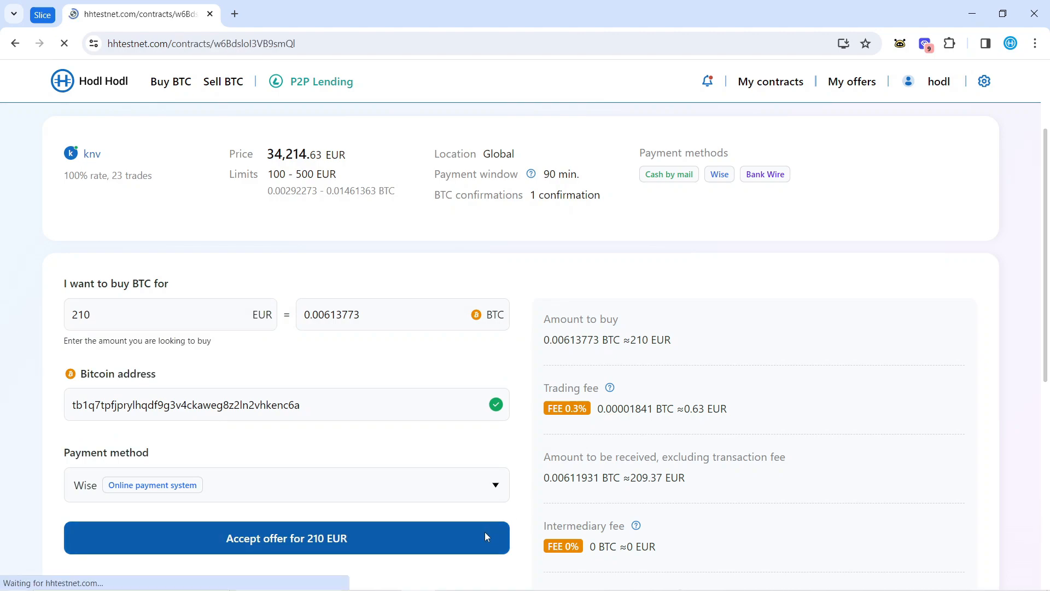
click(286, 538)
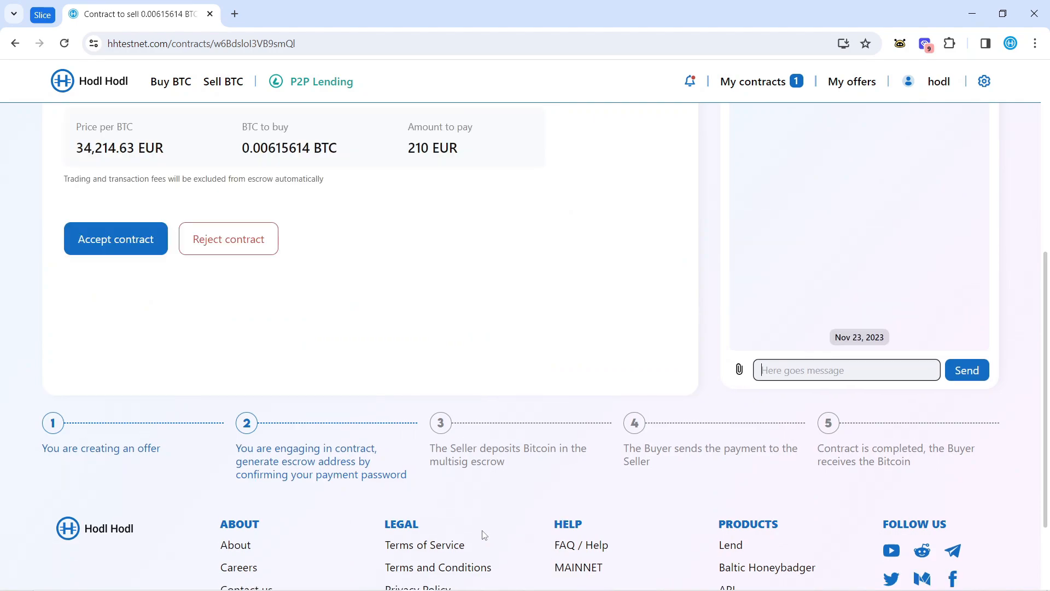
Step: Accept the contract and confirm with the payment password to start it
click(115, 238)
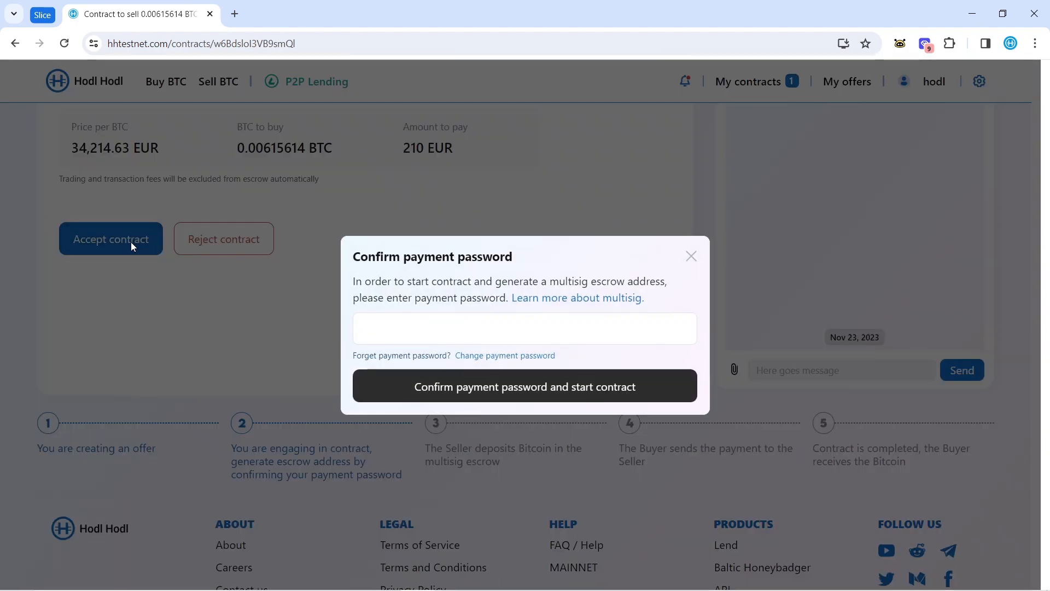
text(password)
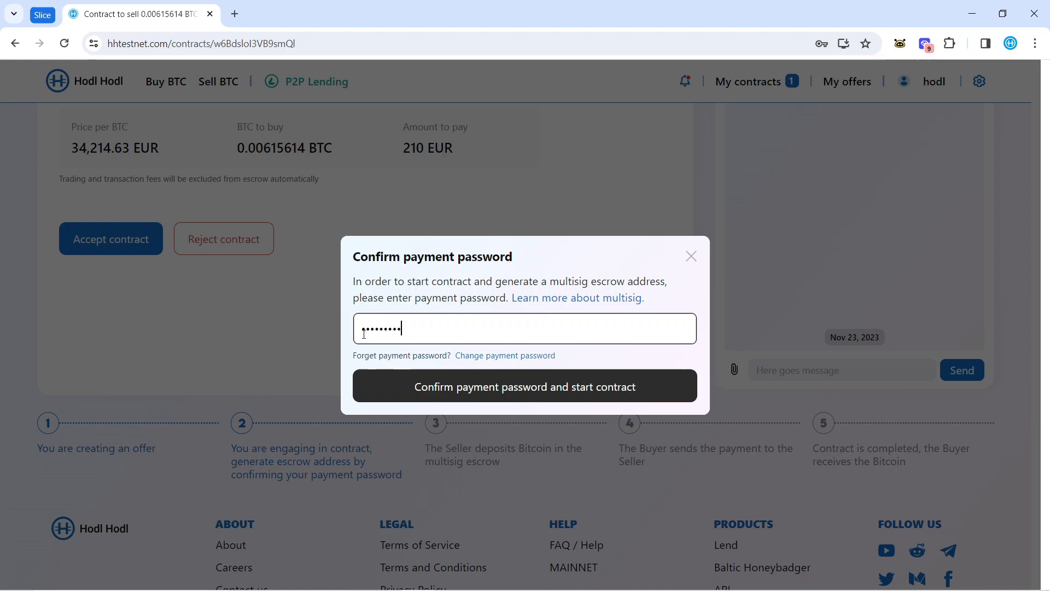
click(525, 386)
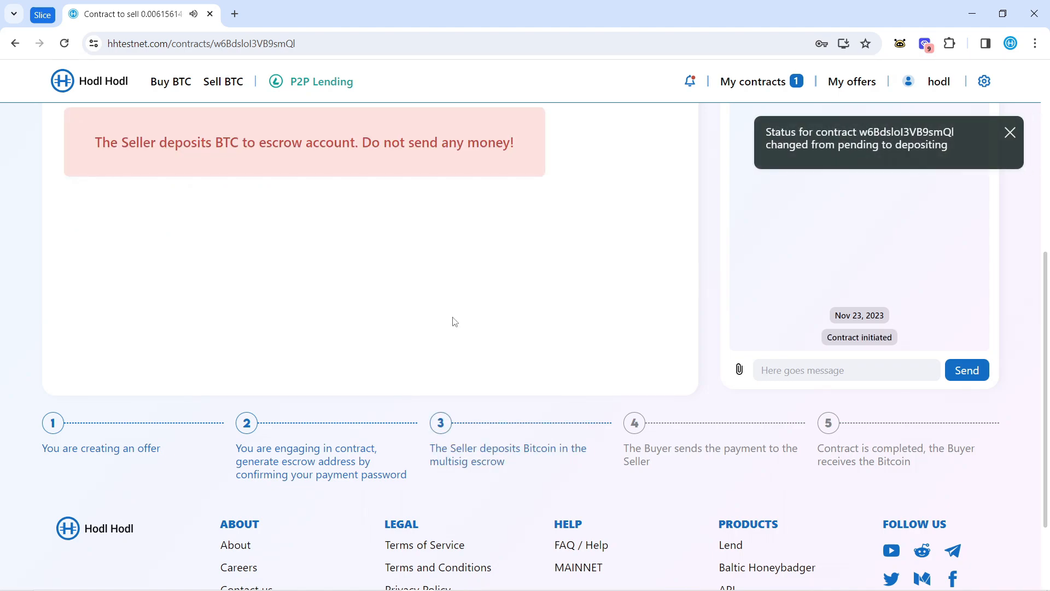
Step: Scroll up to review the Payment required section with the 210 EUR Wise details
scroll(up, 3)
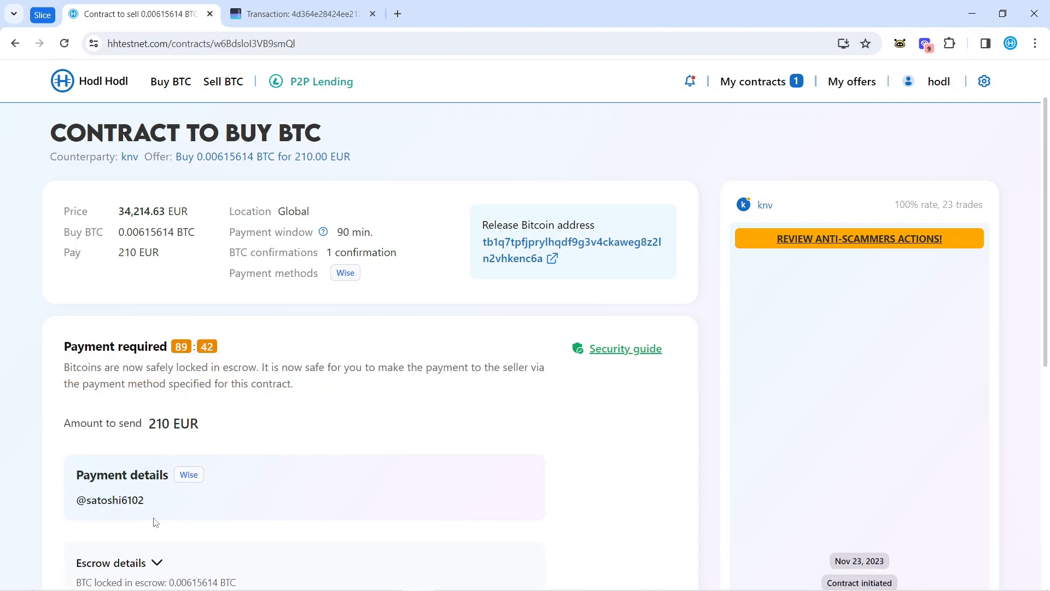
mouse_move(144, 512)
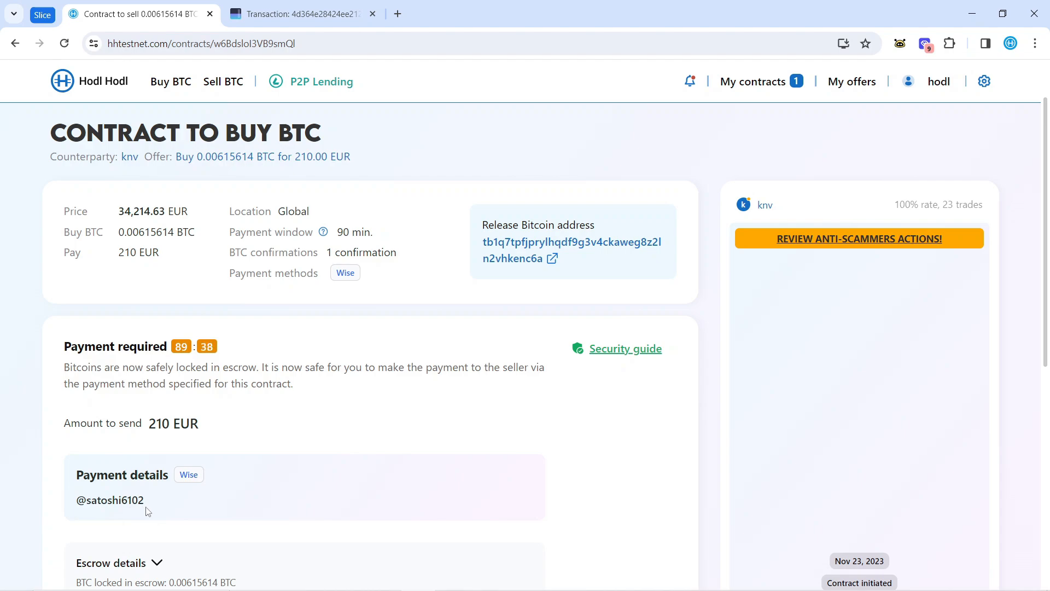
Step: Mark the 210 EUR payment as sent, then view the release address on mempool.space
click(125, 513)
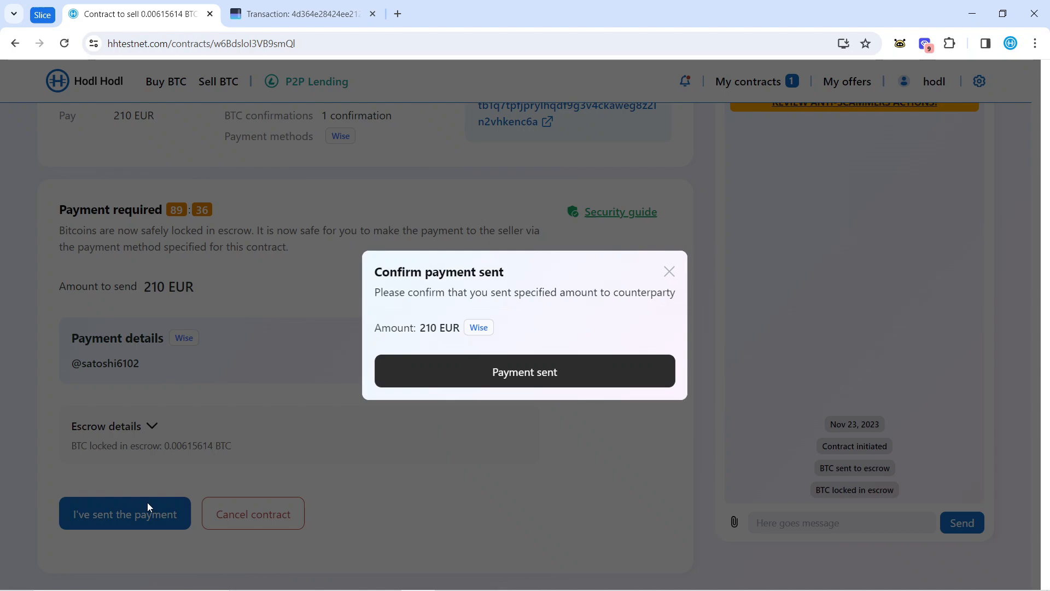
mouse_move(422, 371)
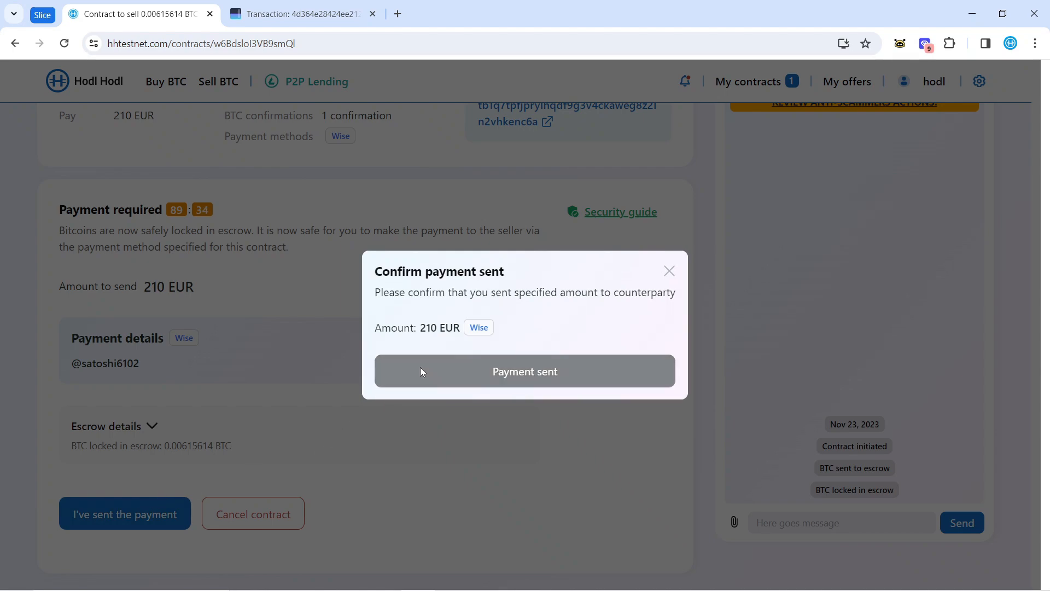
click(525, 370)
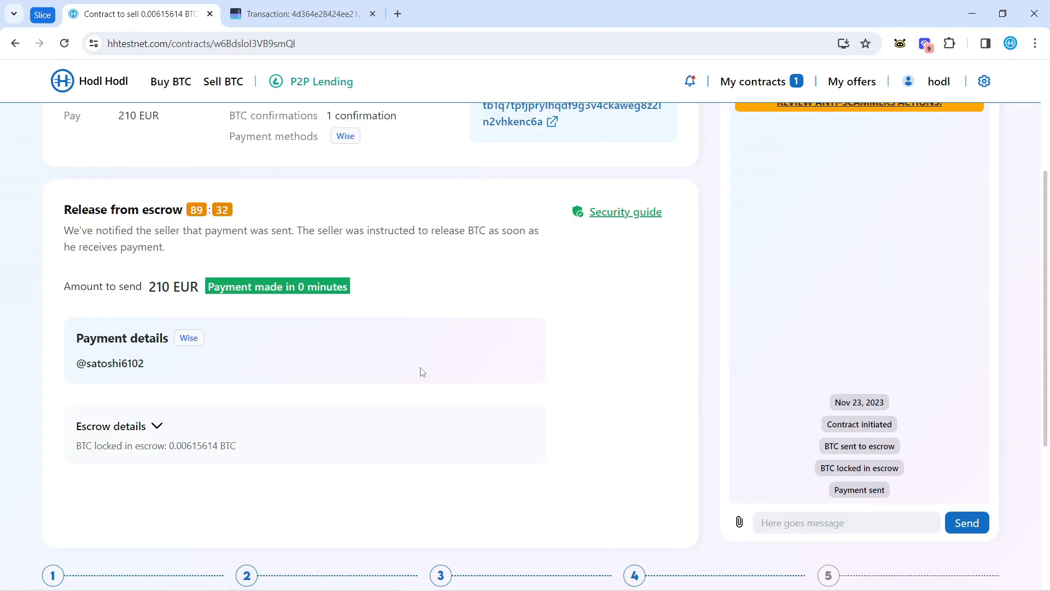
scroll(up, 3)
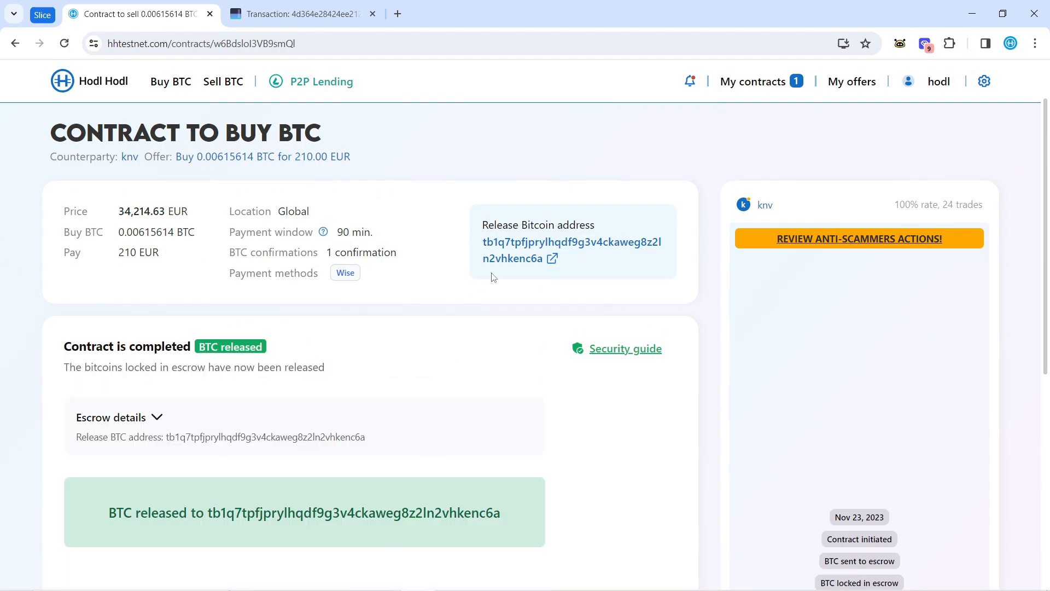
click(551, 258)
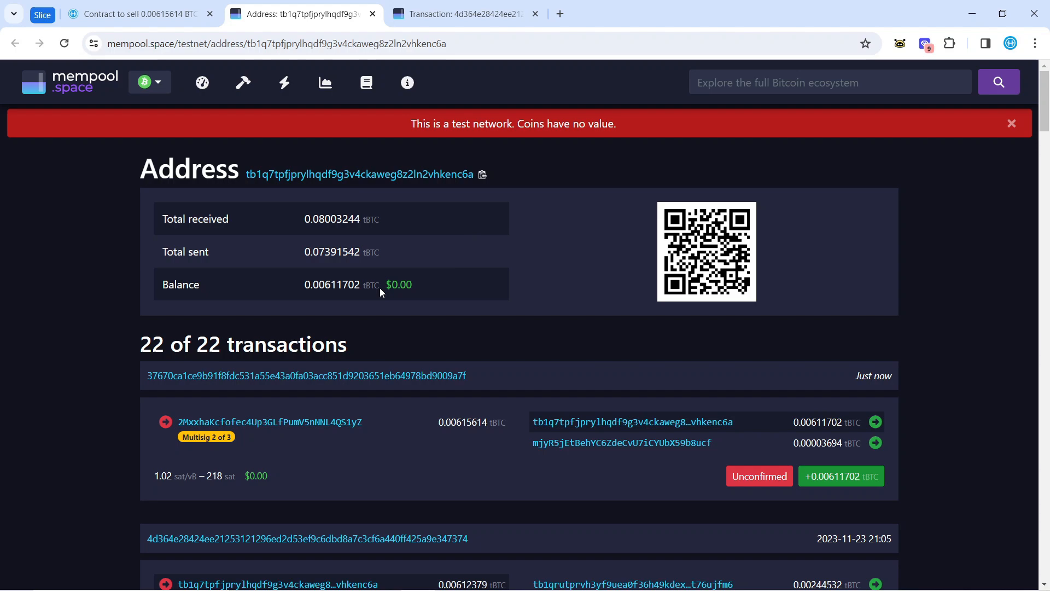
mouse_move(354, 308)
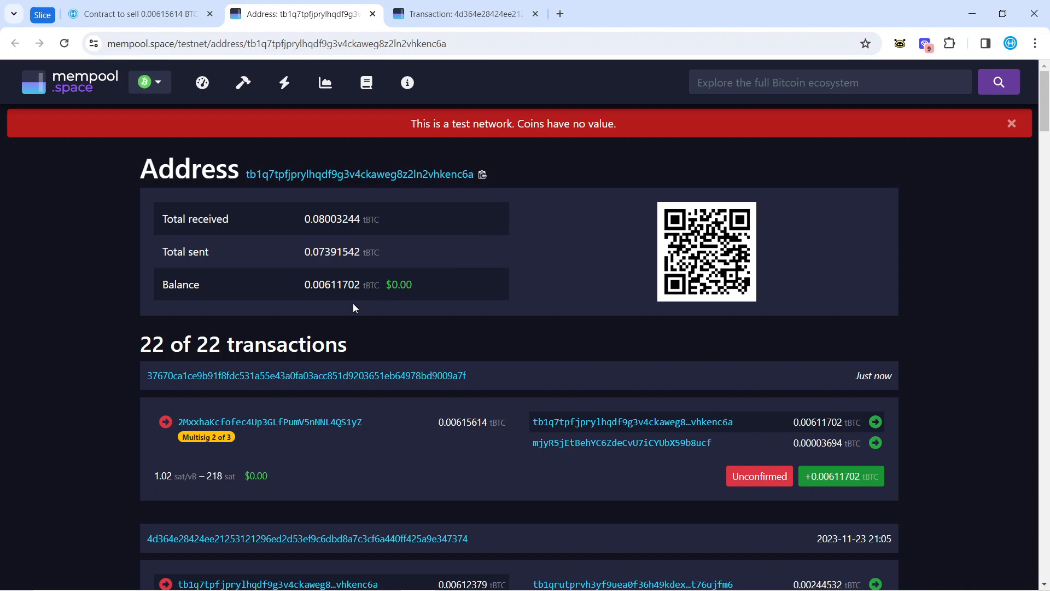